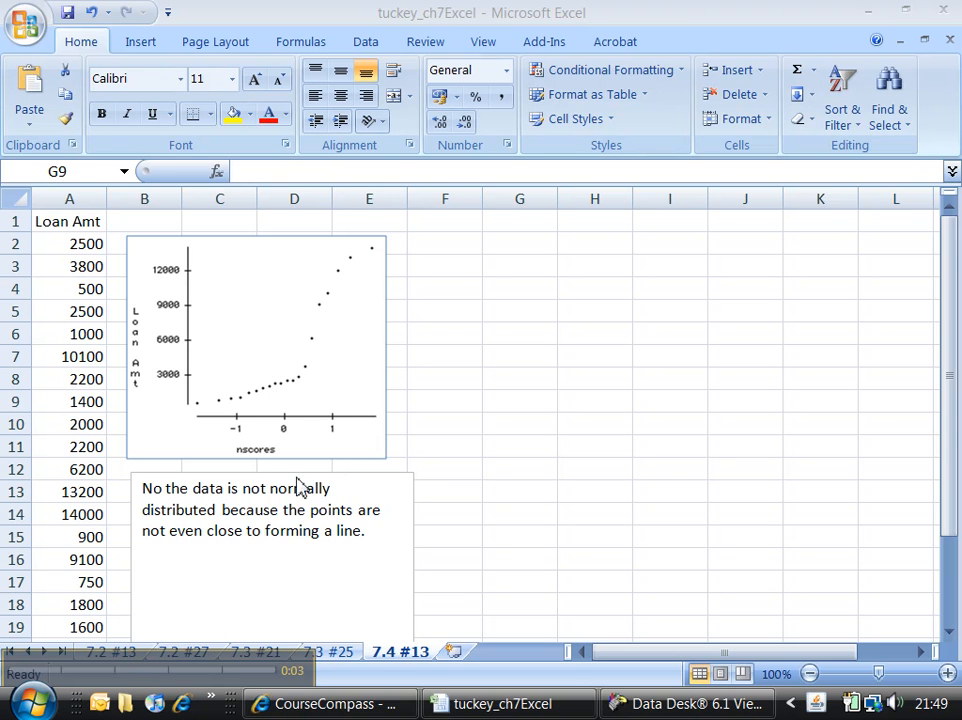
mouse_move(245, 470)
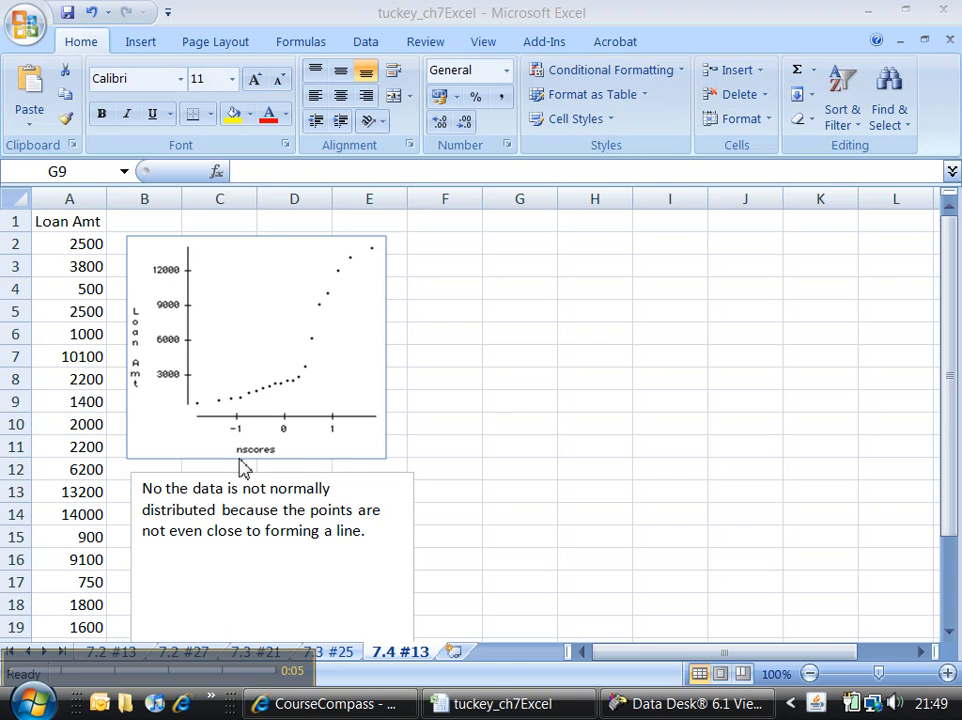
mouse_move(205, 678)
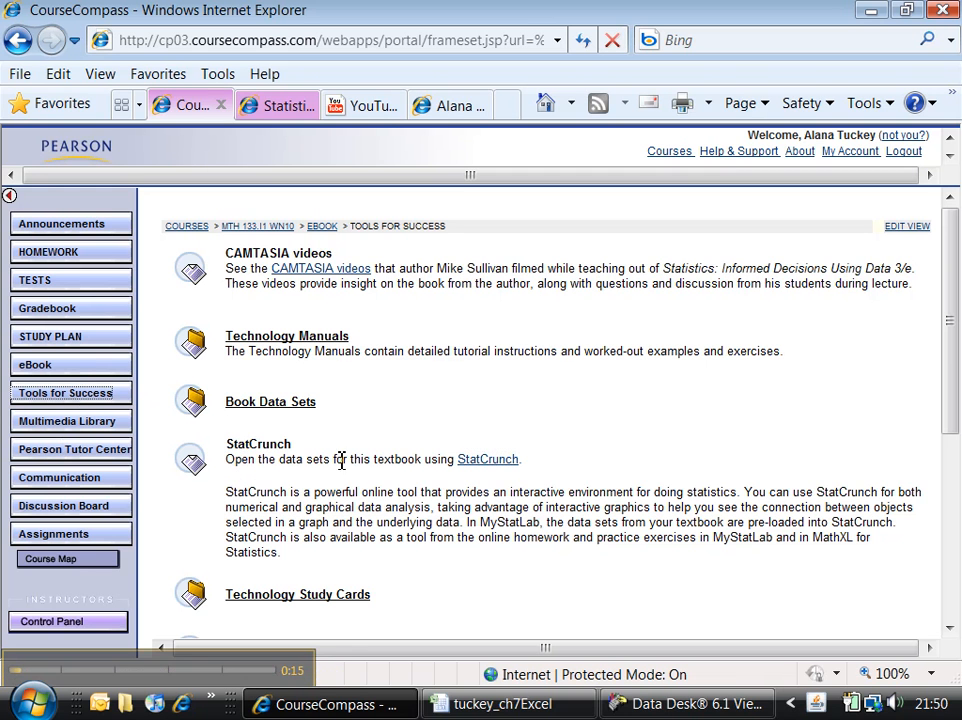
mouse_move(488, 459)
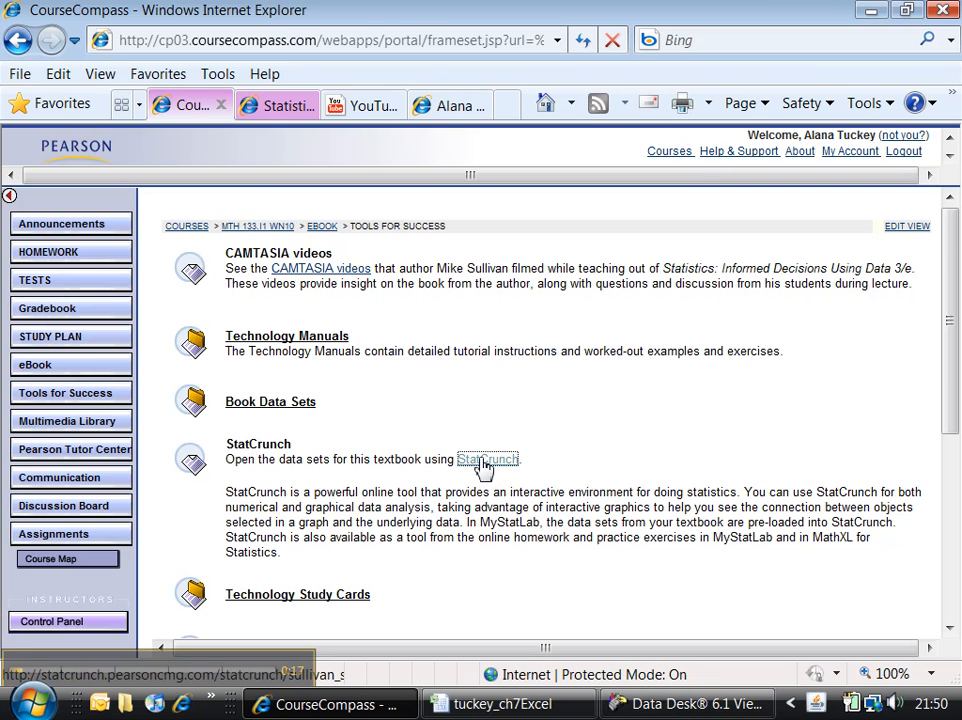
Step: Launch StatCrunch from the CourseCompass Tools for Success page
click(488, 459)
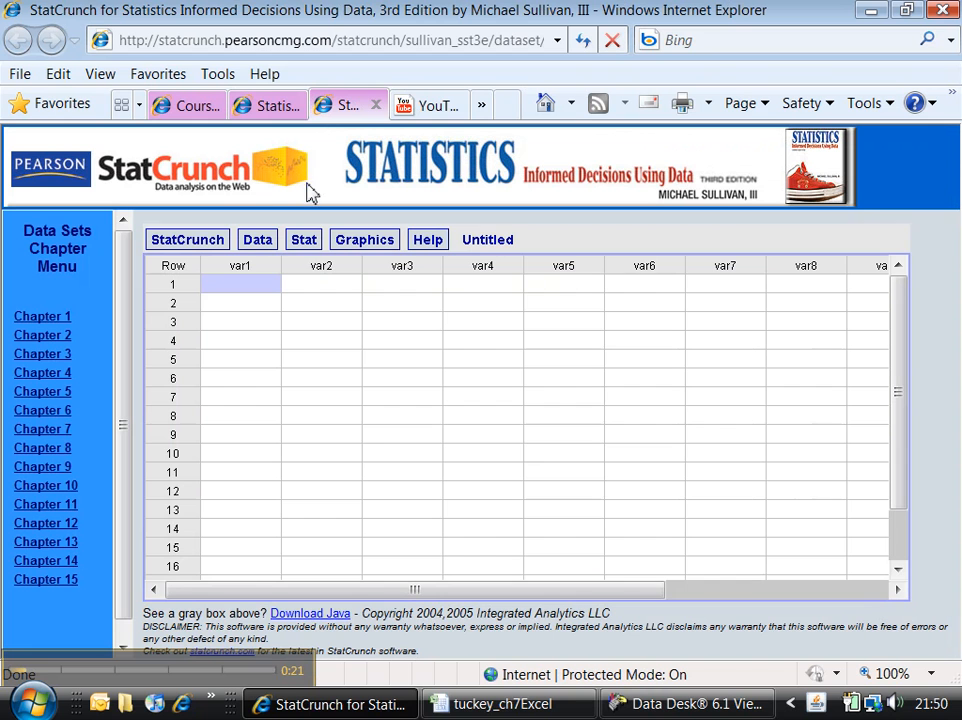
mouse_move(391, 389)
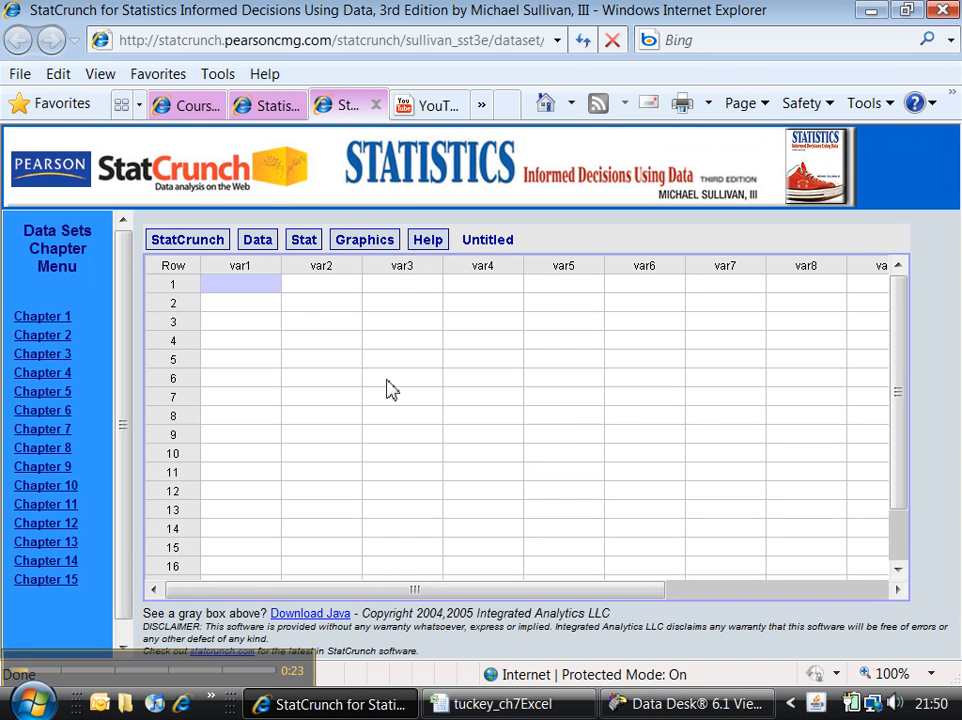
mouse_move(405, 459)
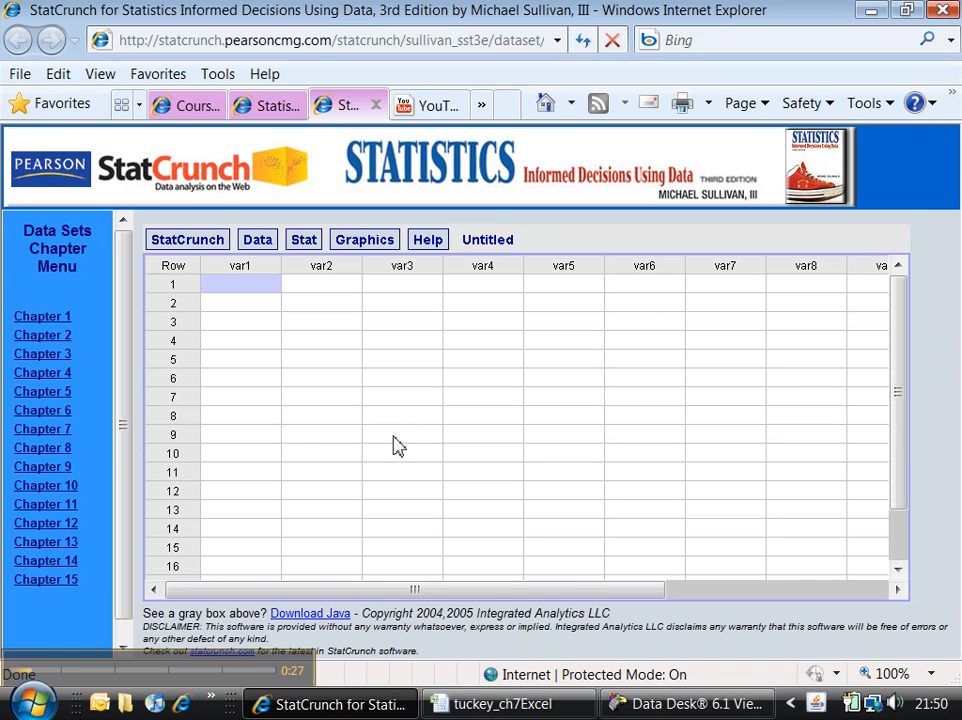
mouse_move(42, 429)
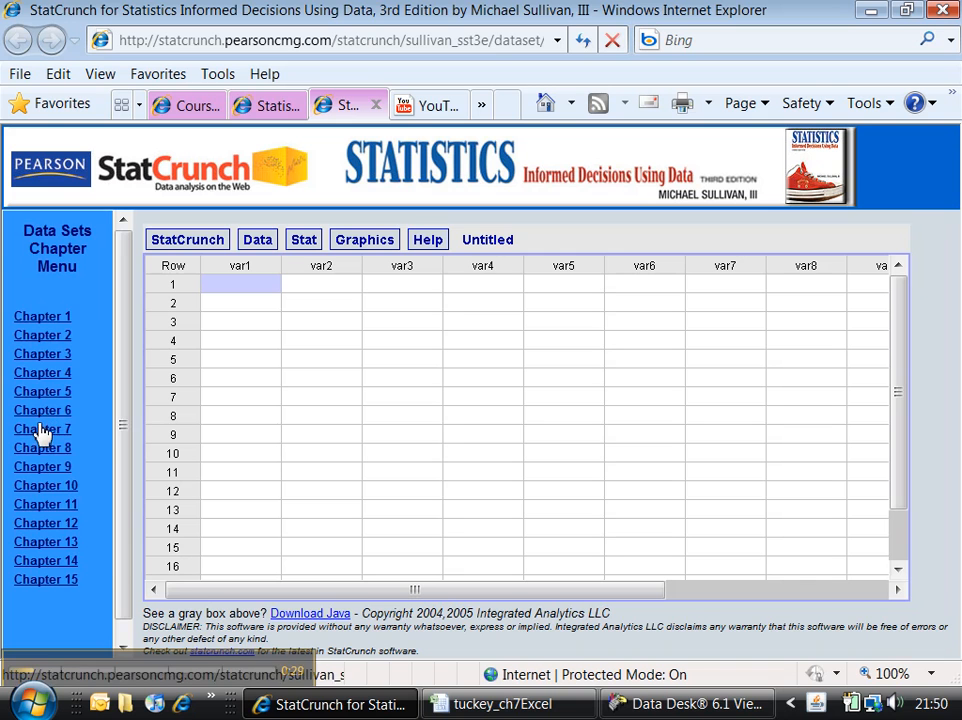
Step: Load the Chapter 7 data set 7_4_13.txt to fill the sheet with Loan Amt
click(42, 428)
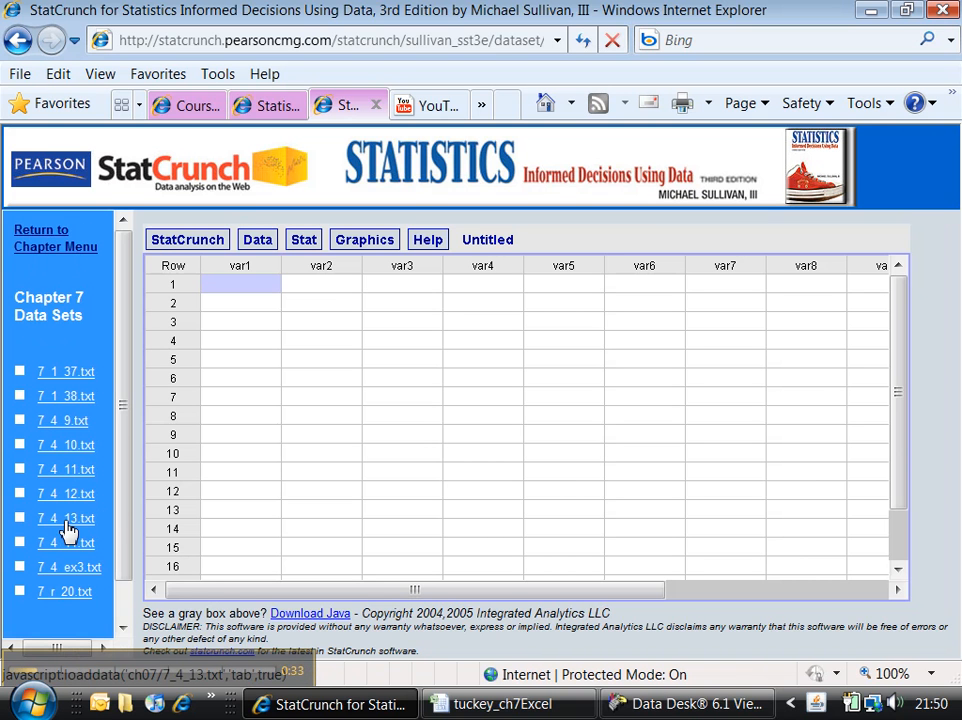
click(66, 518)
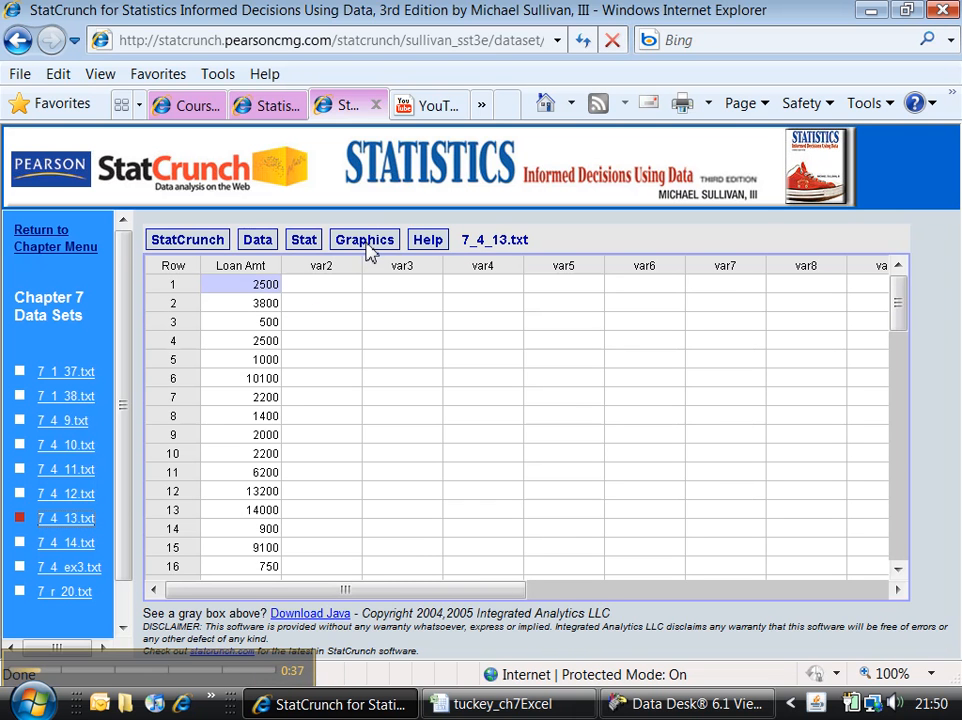
Step: Create a Graphics QQ plot of Loan Amt with a reference line
click(364, 239)
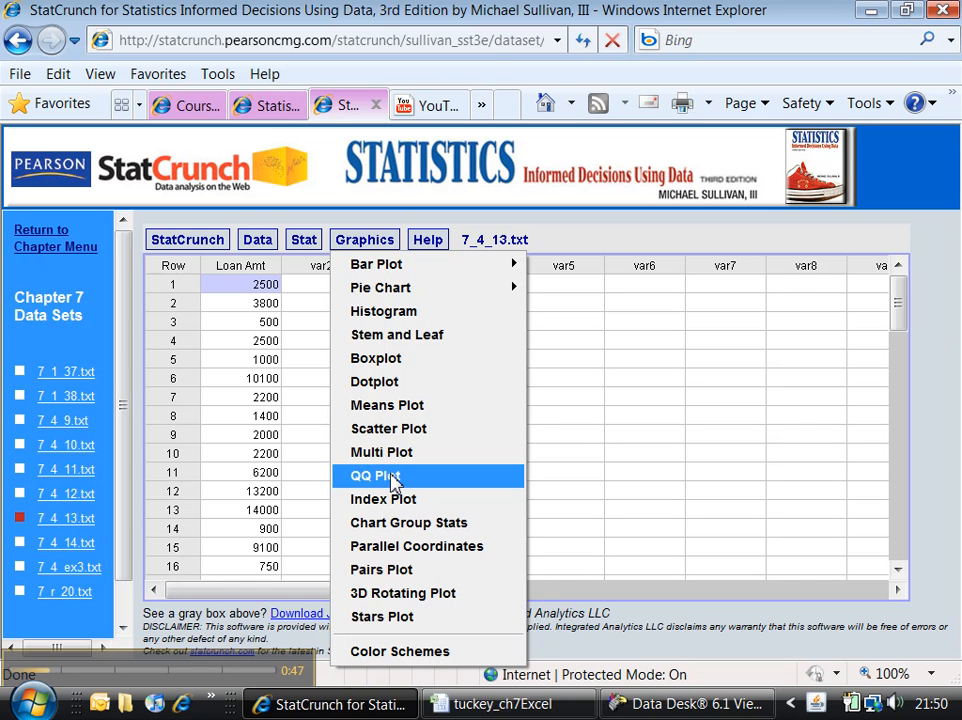
click(374, 475)
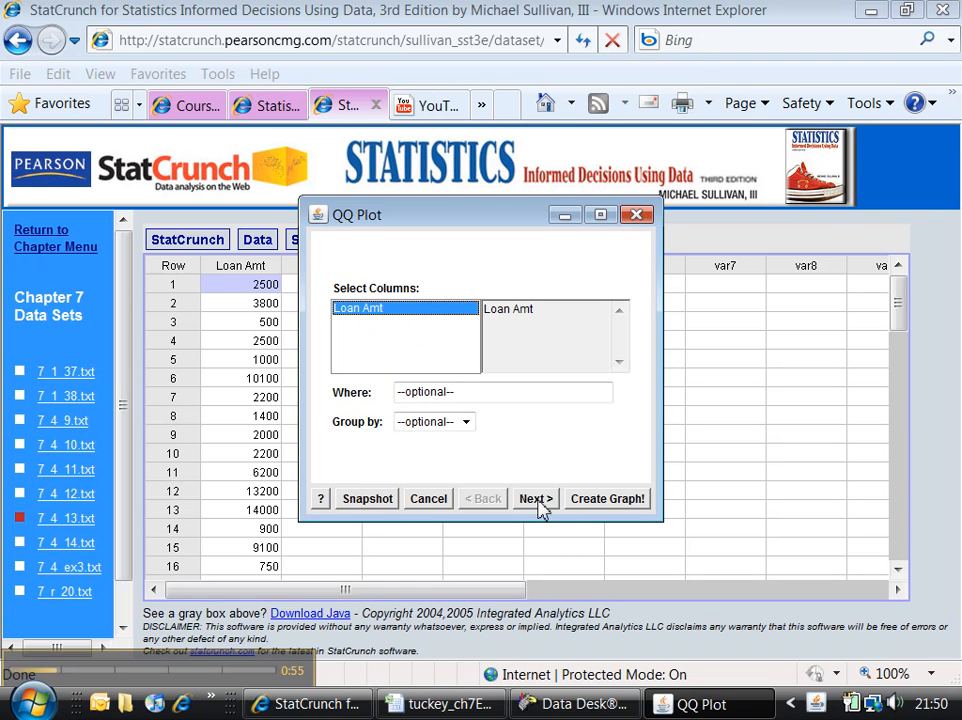
click(606, 498)
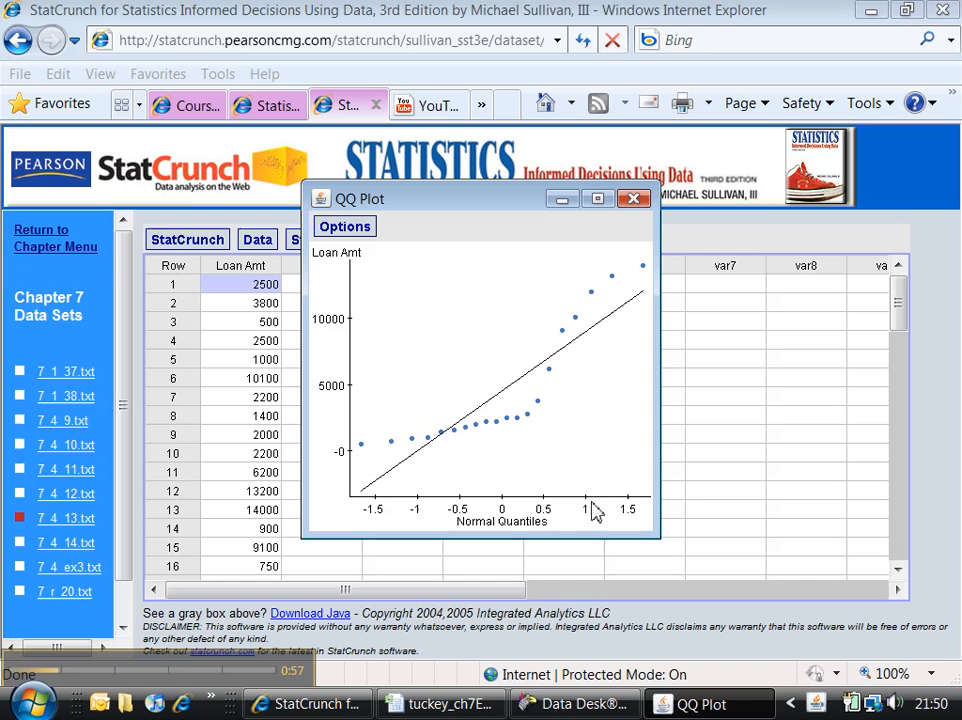
mouse_move(370, 487)
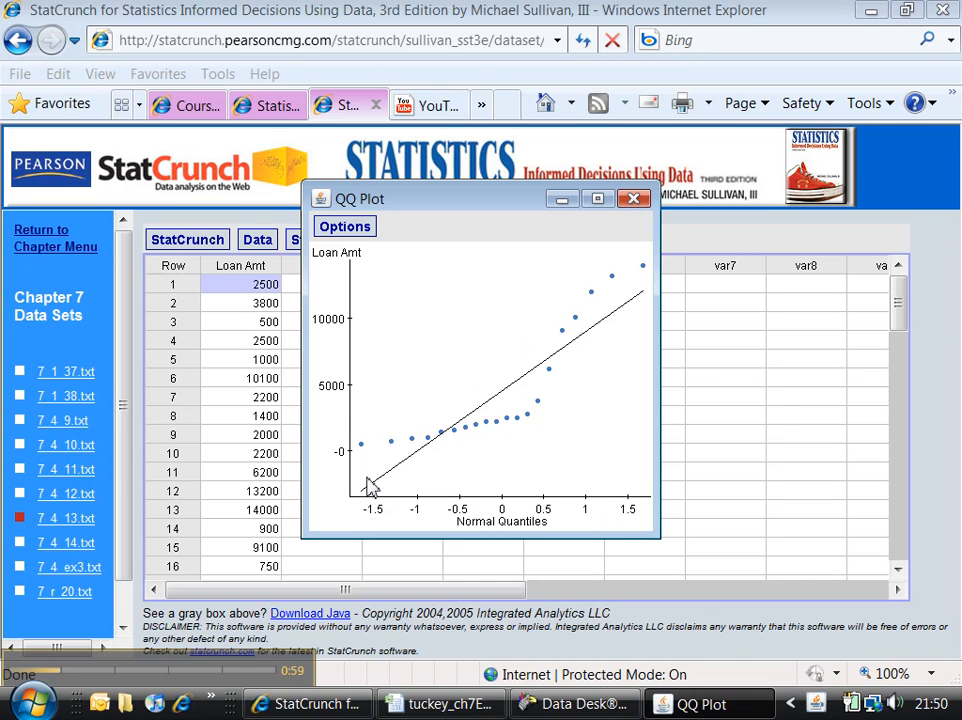
mouse_move(593, 375)
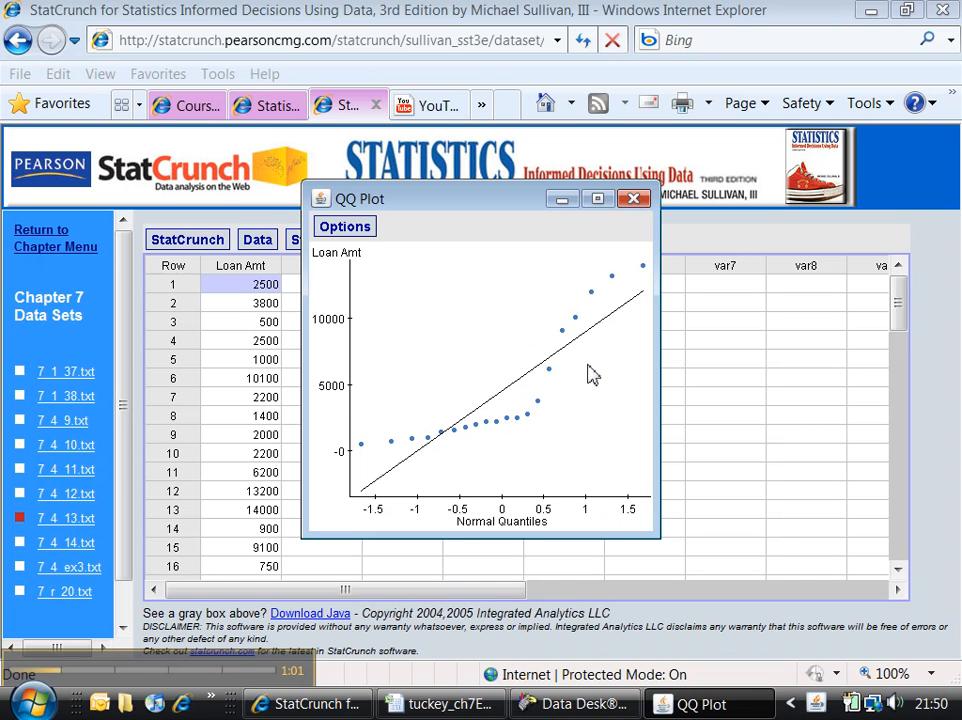
mouse_move(419, 478)
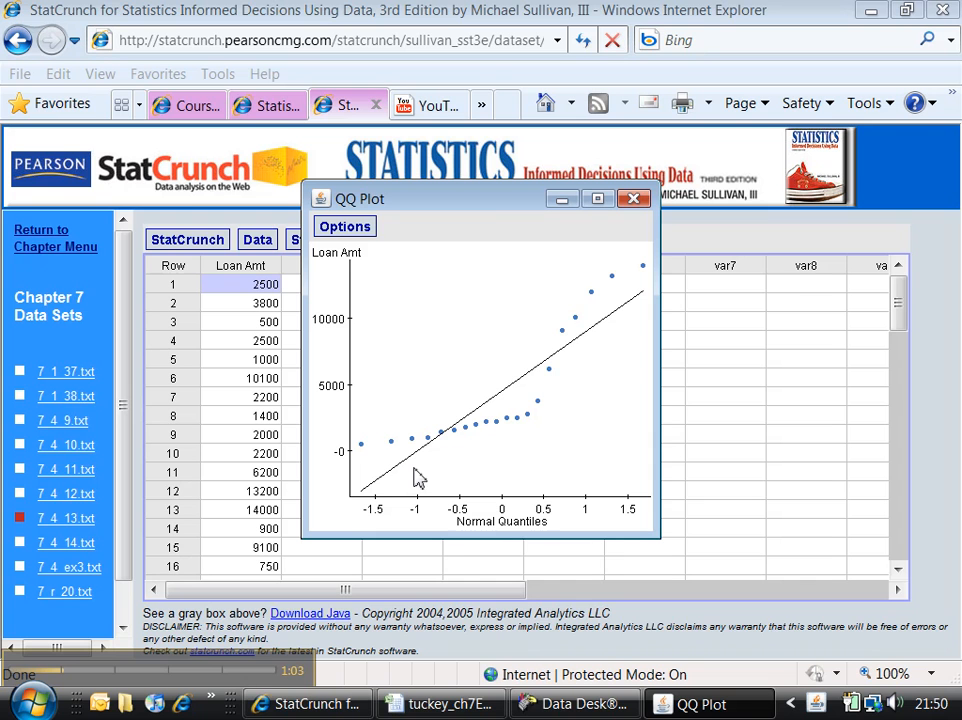
mouse_move(397, 483)
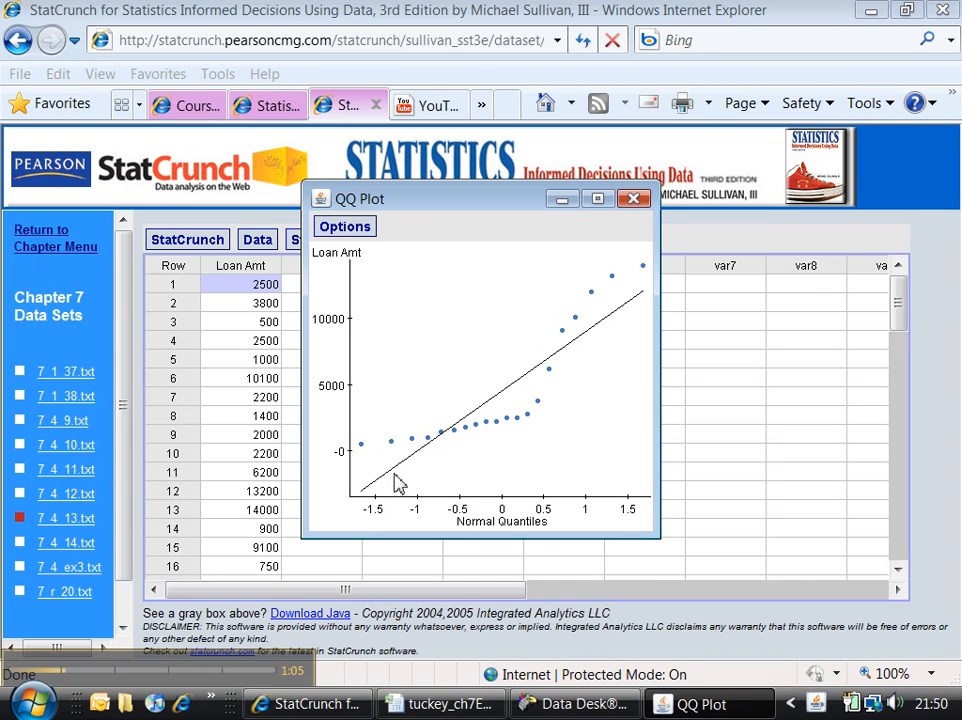
mouse_move(538, 387)
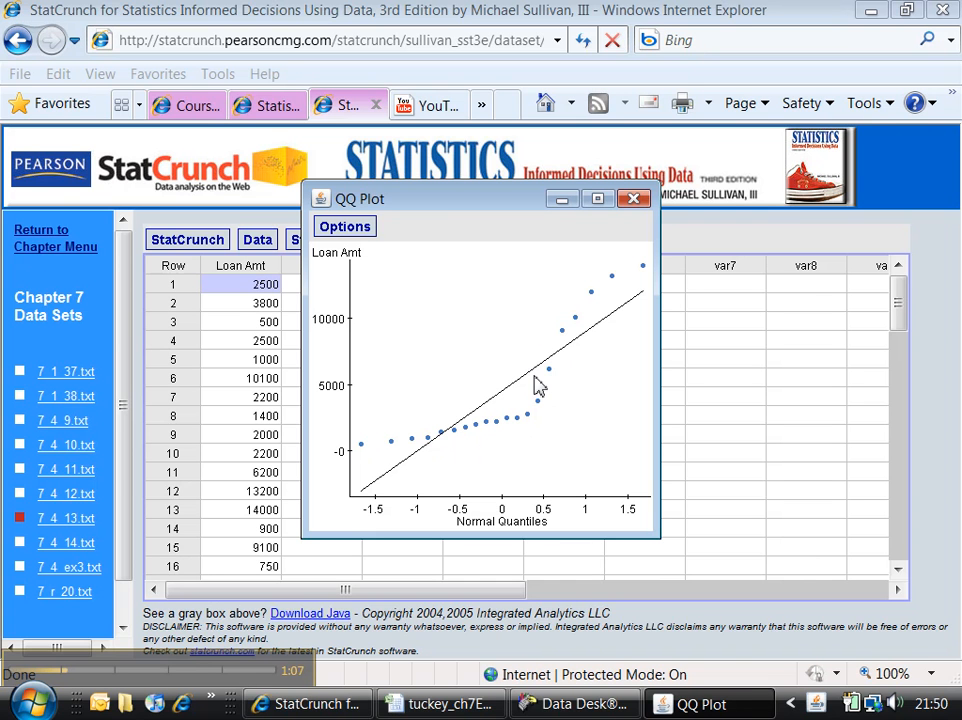
Step: Copy the QQ plot image from the plot's Options menu
click(344, 226)
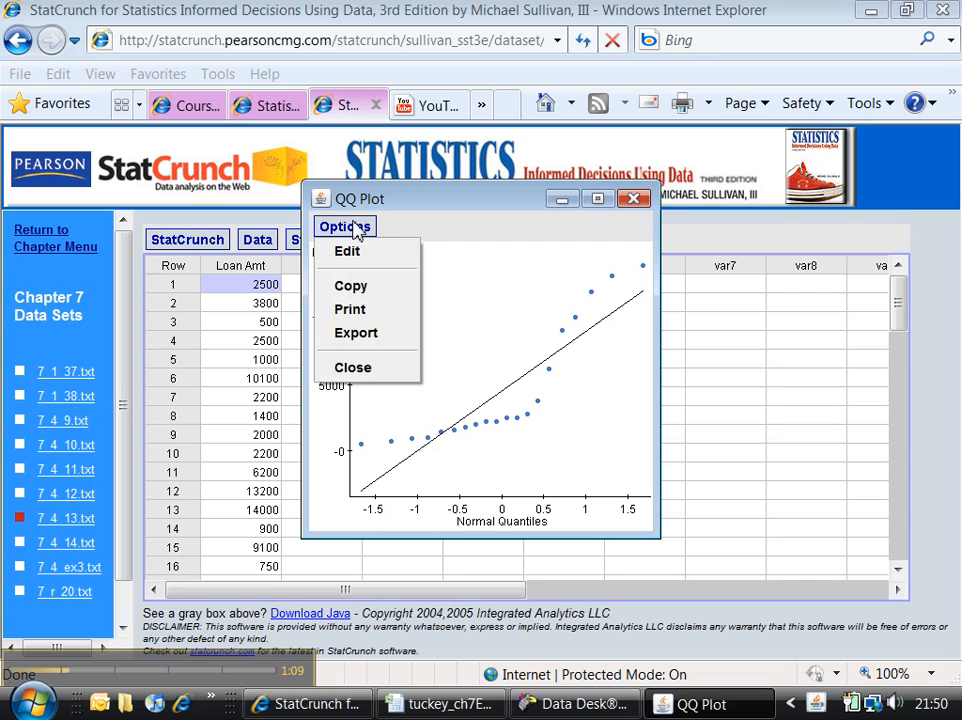
click(344, 226)
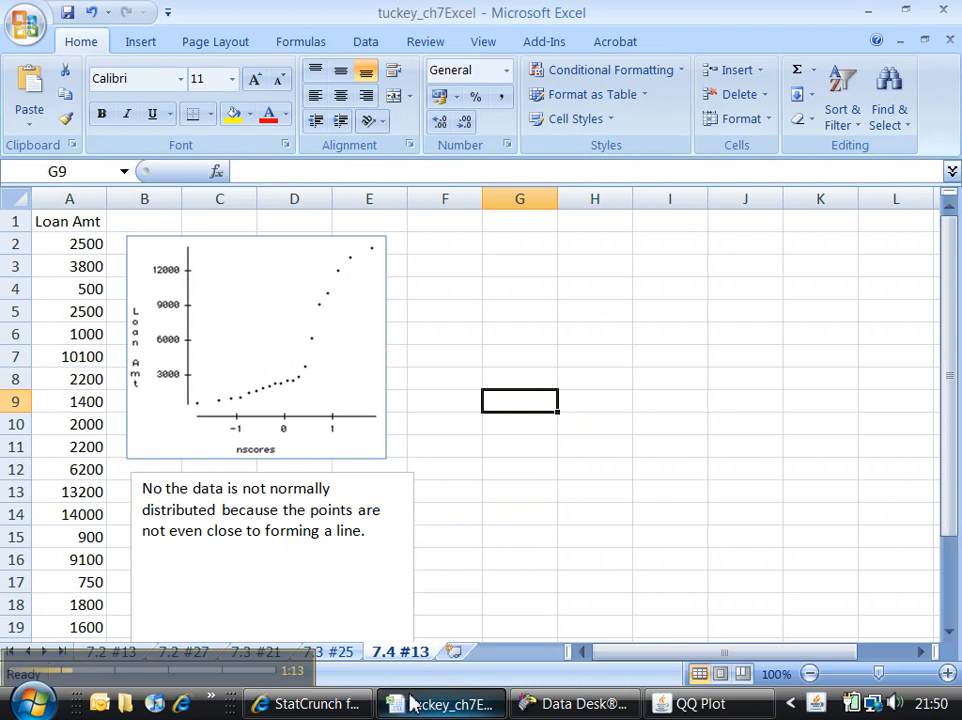
Step: Paste the QQ plot at cell G2 beside the original normal probability plot
click(519, 244)
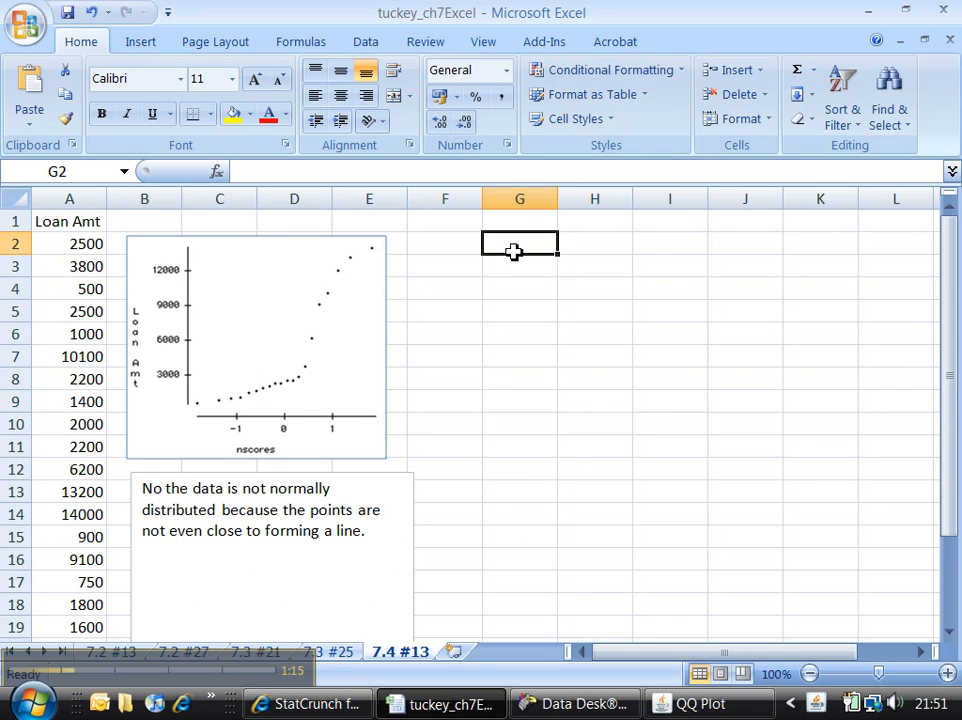
right_click(519, 243)
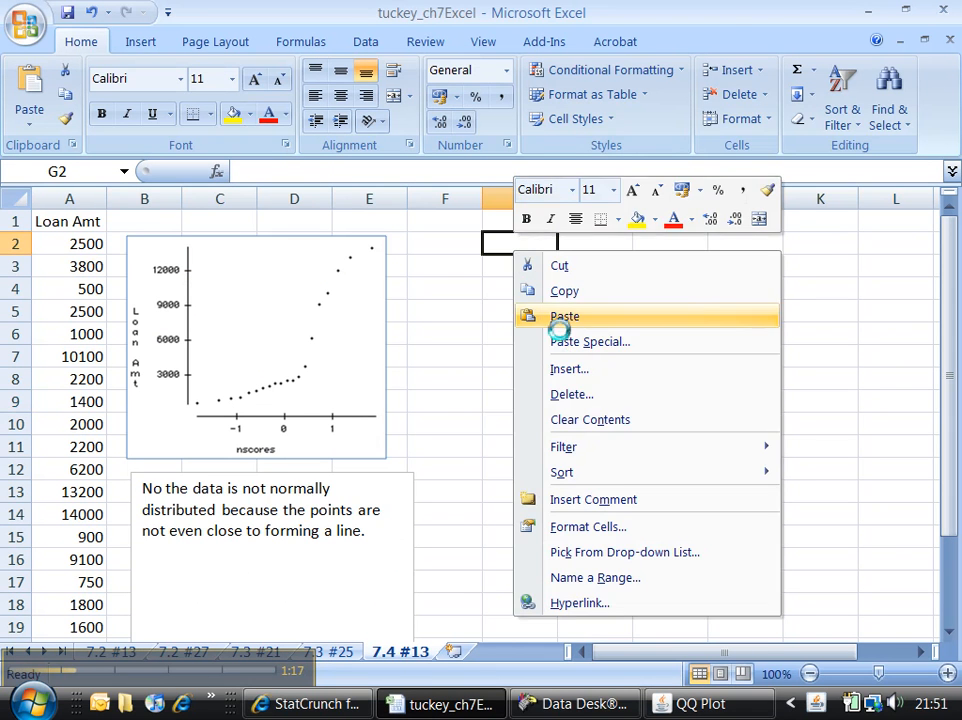
click(564, 316)
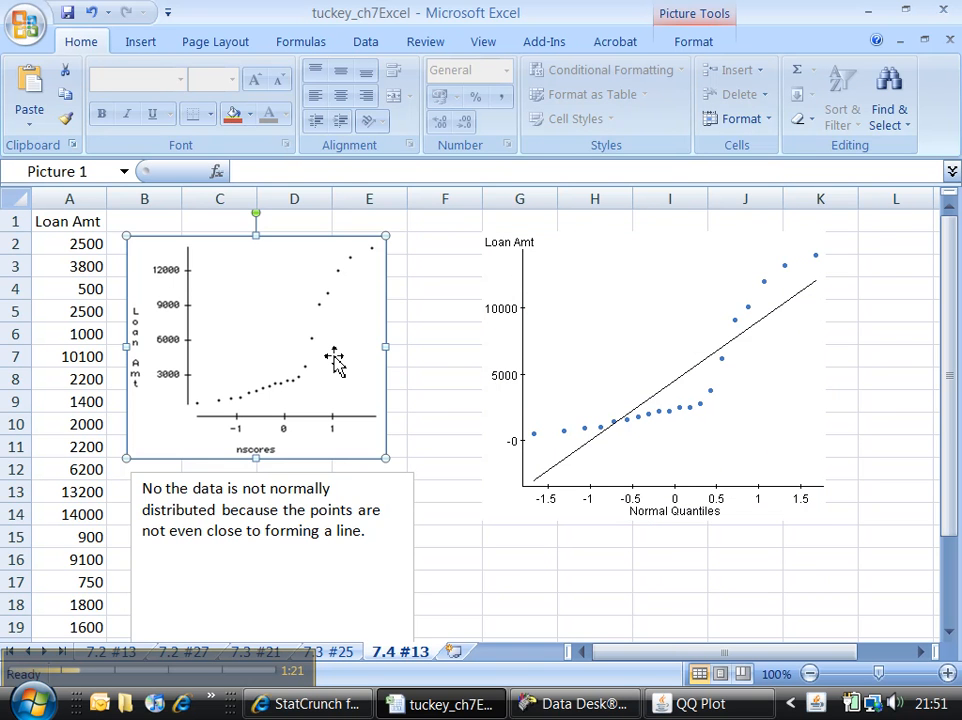
click(653, 375)
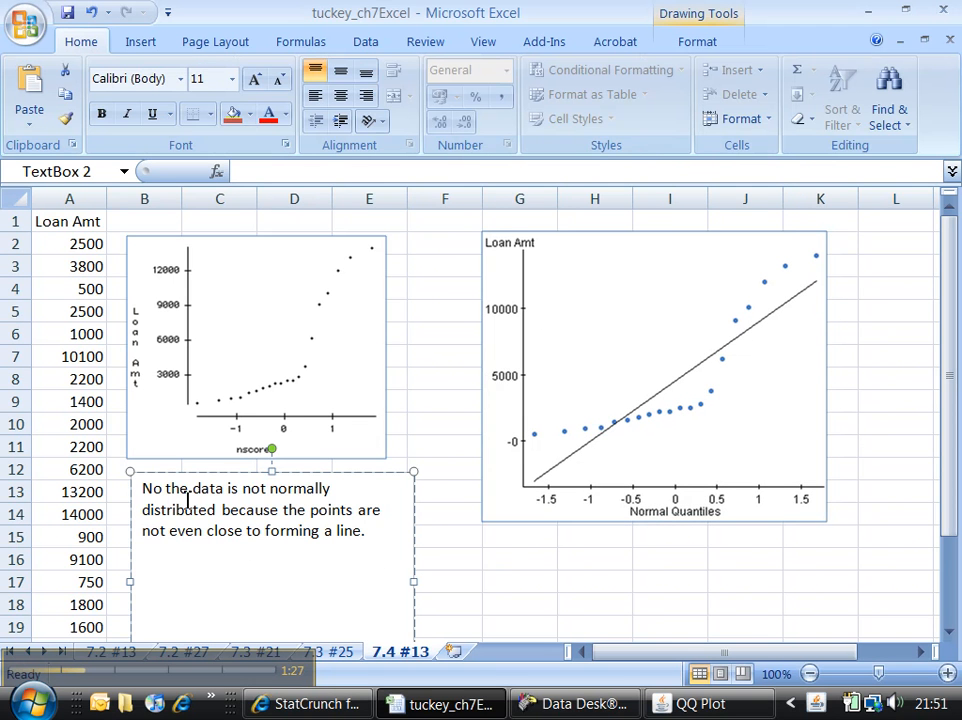
drag(192, 488, 315, 530)
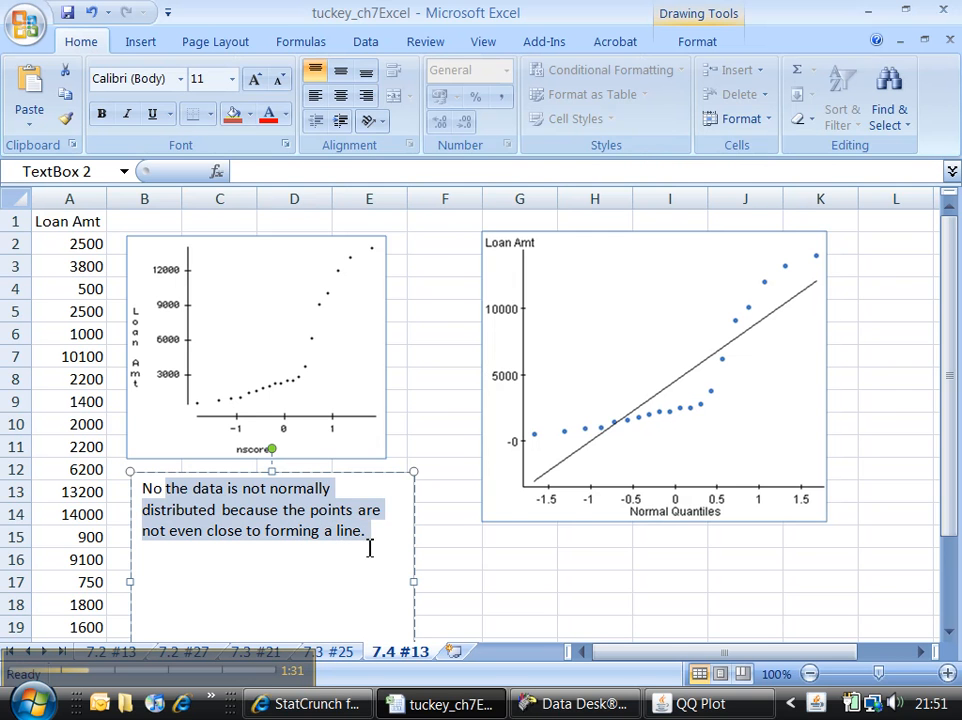
click(655, 375)
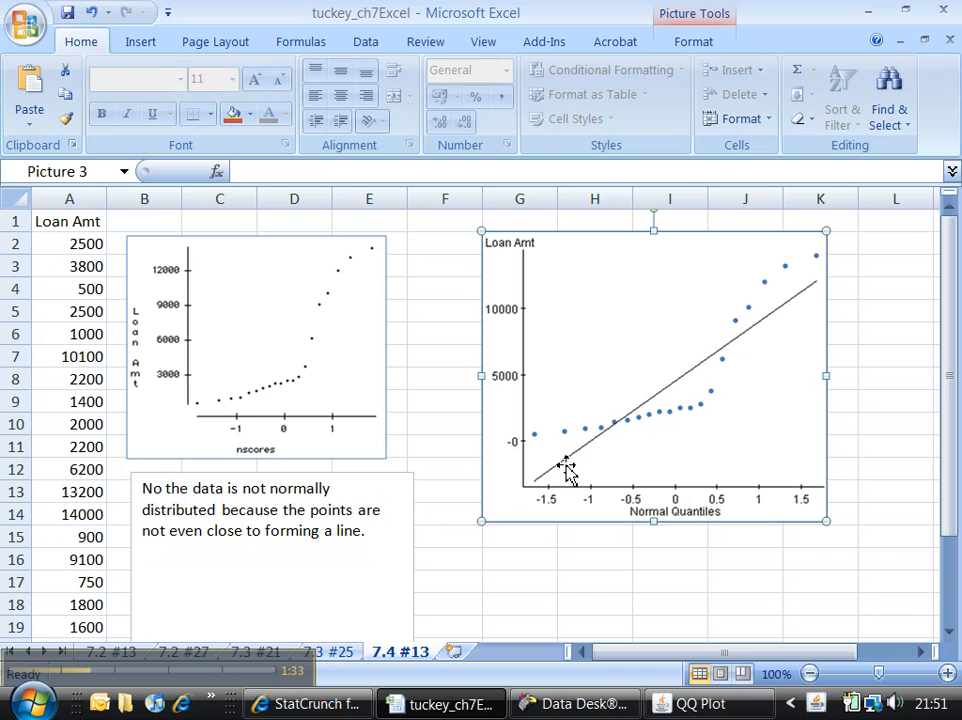
mouse_move(553, 458)
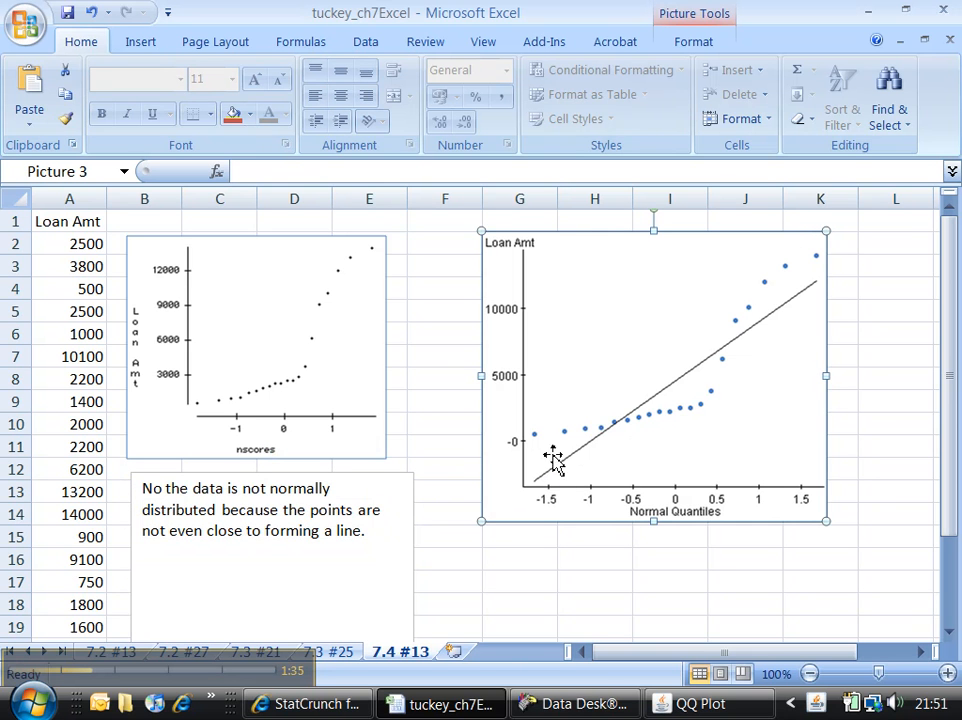
mouse_move(598, 430)
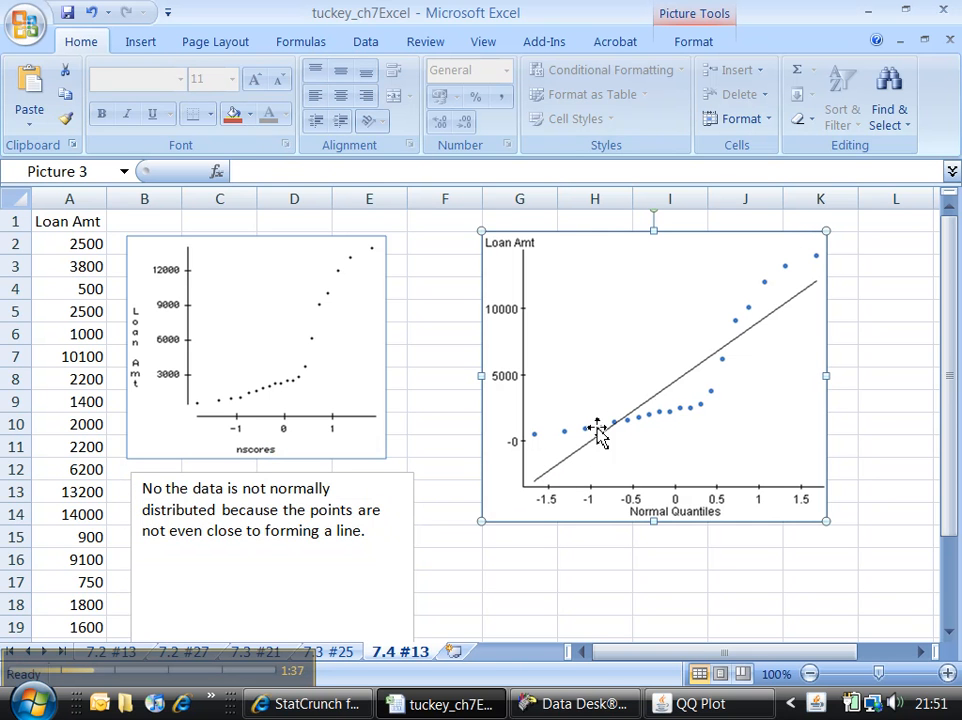
mouse_move(612, 375)
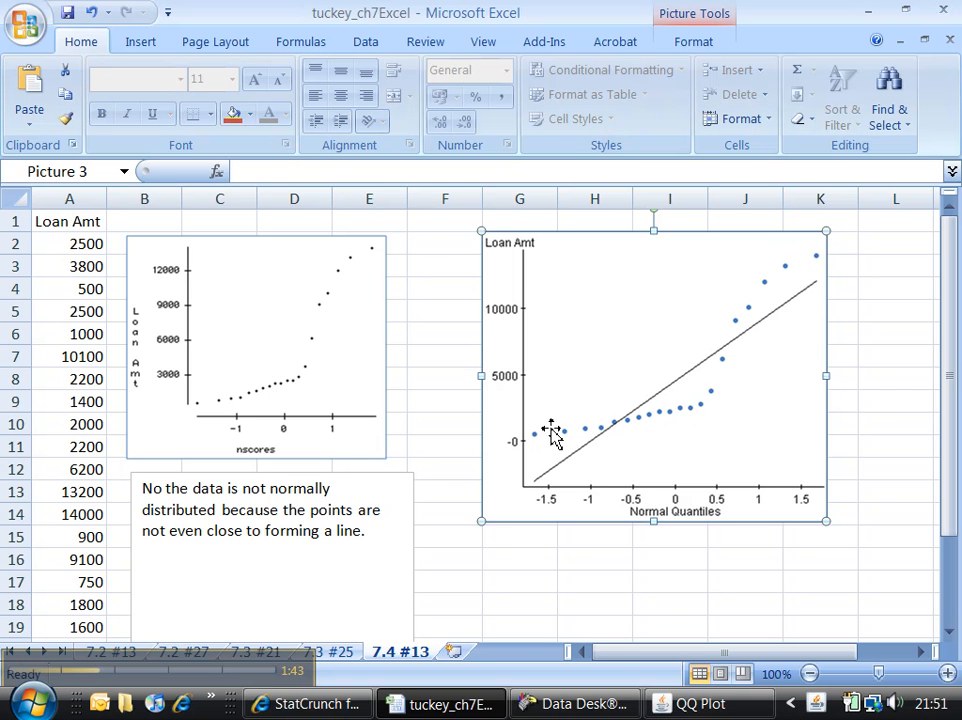
mouse_move(685, 370)
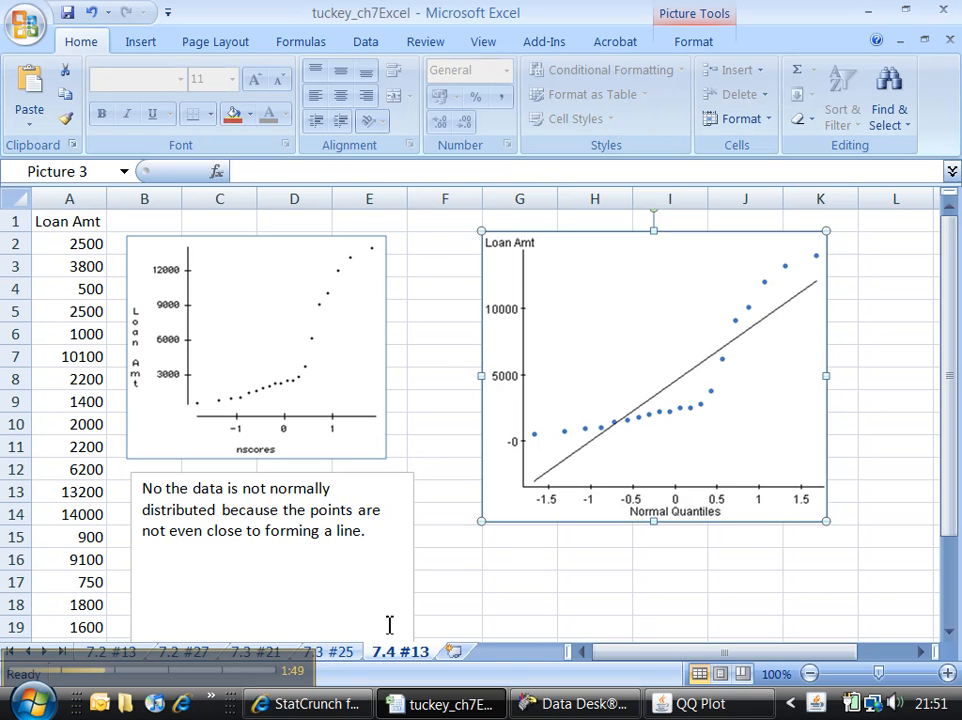
mouse_move(308, 703)
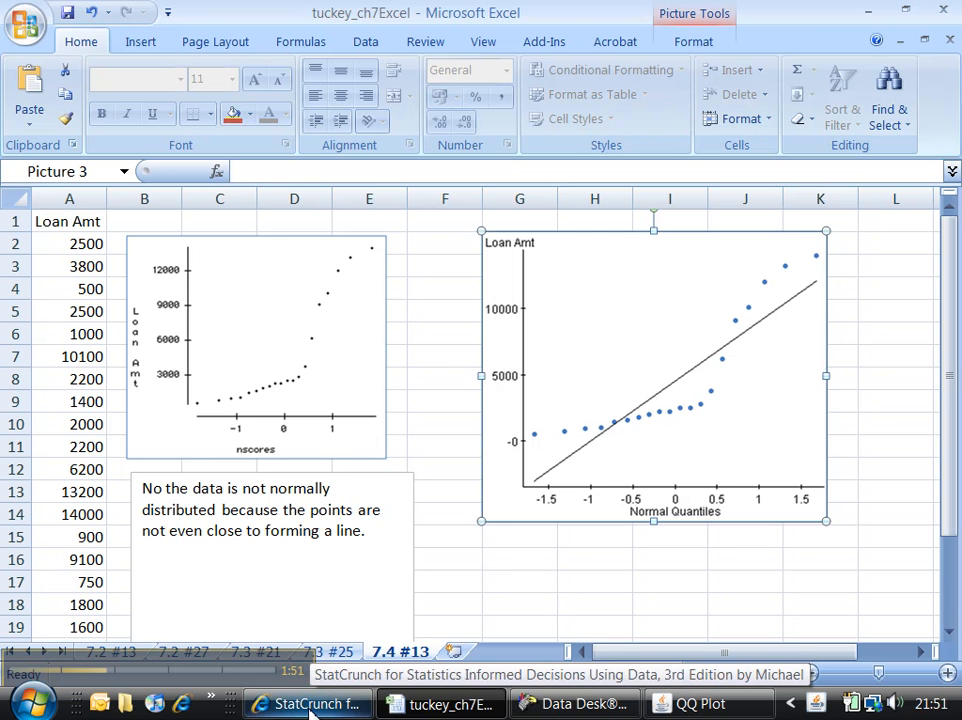